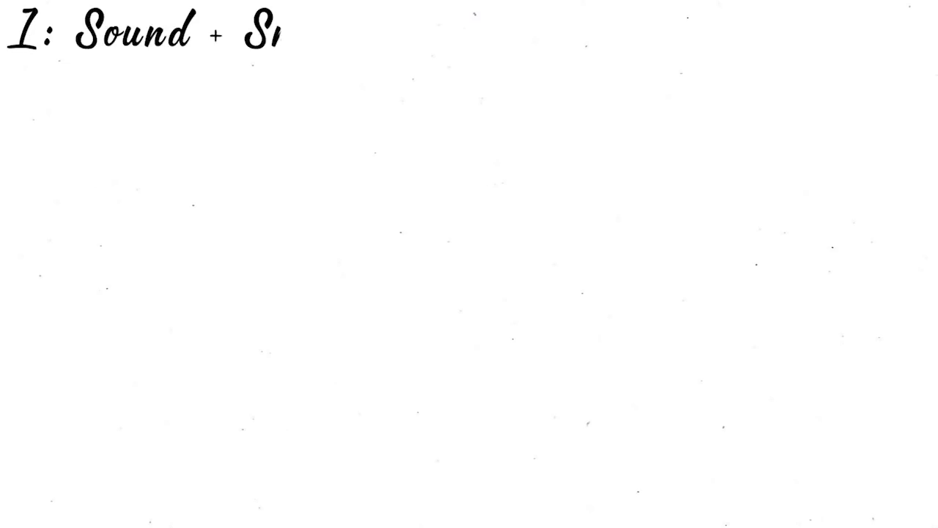
pyautogui.write('mell > You')
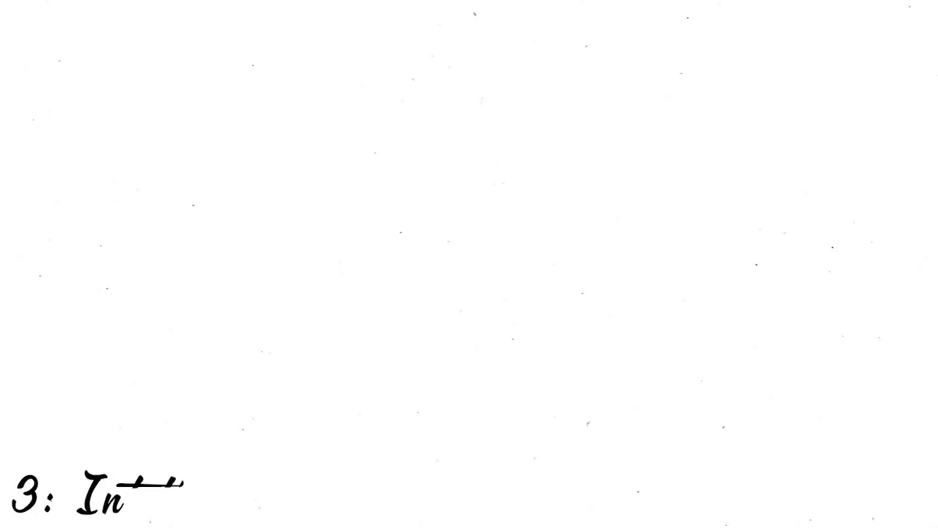
pyautogui.write('Intelligence')
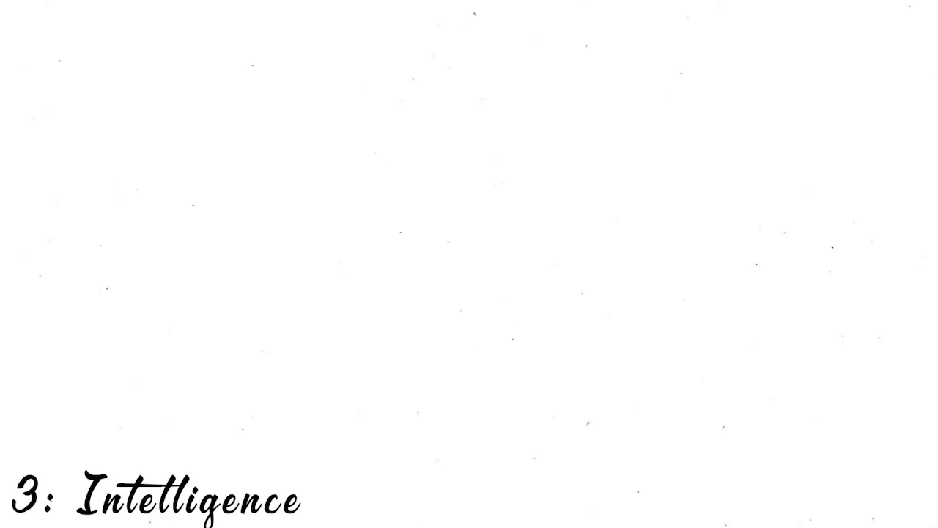